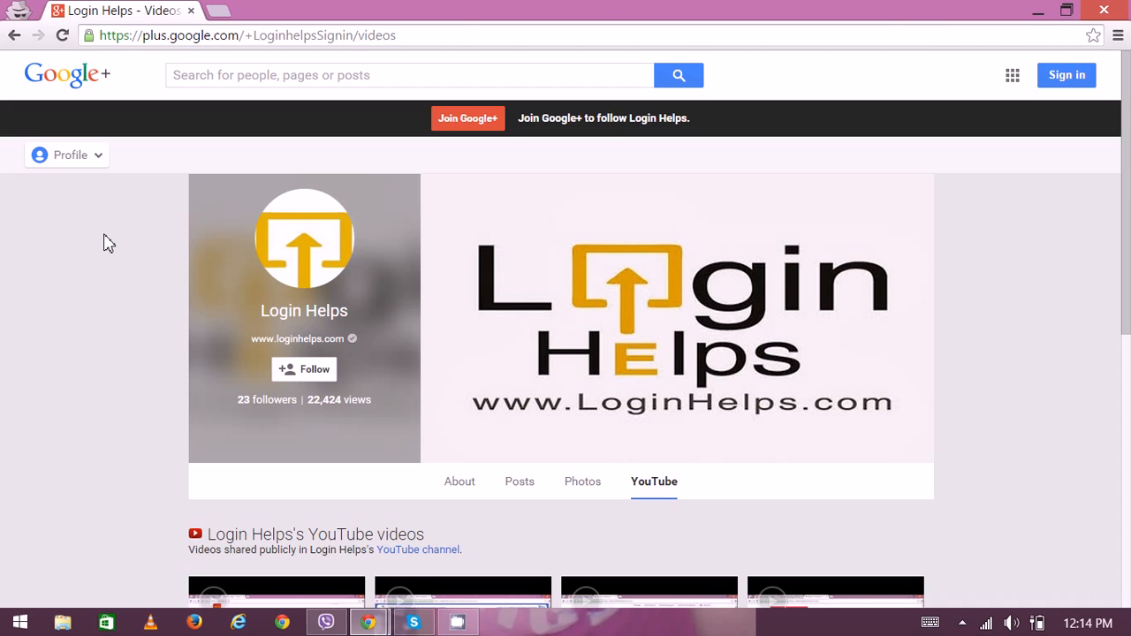
mouse_move(154, 141)
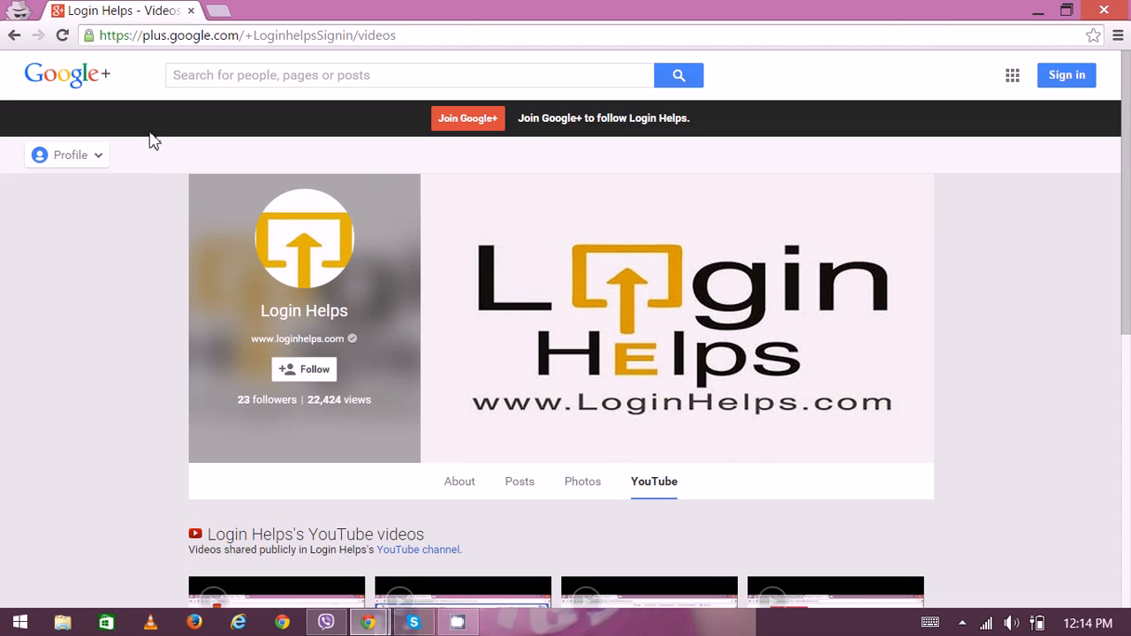
mouse_move(167, 97)
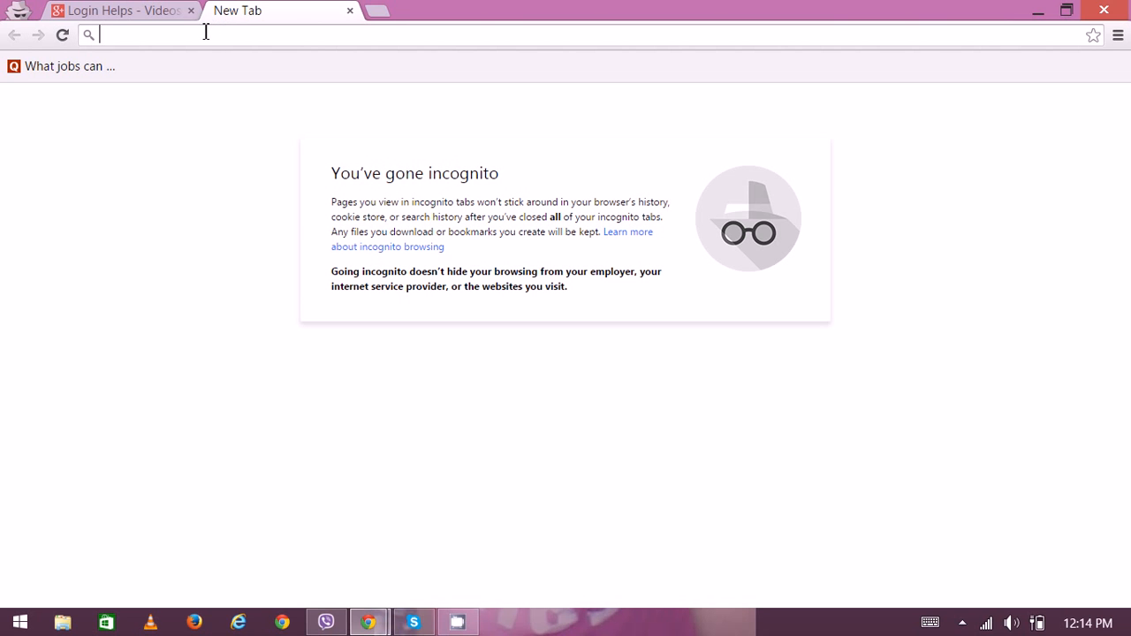
Step: Navigate the new incognito tab to gmail.com via the address-bar suggestion
text(gmail.com)
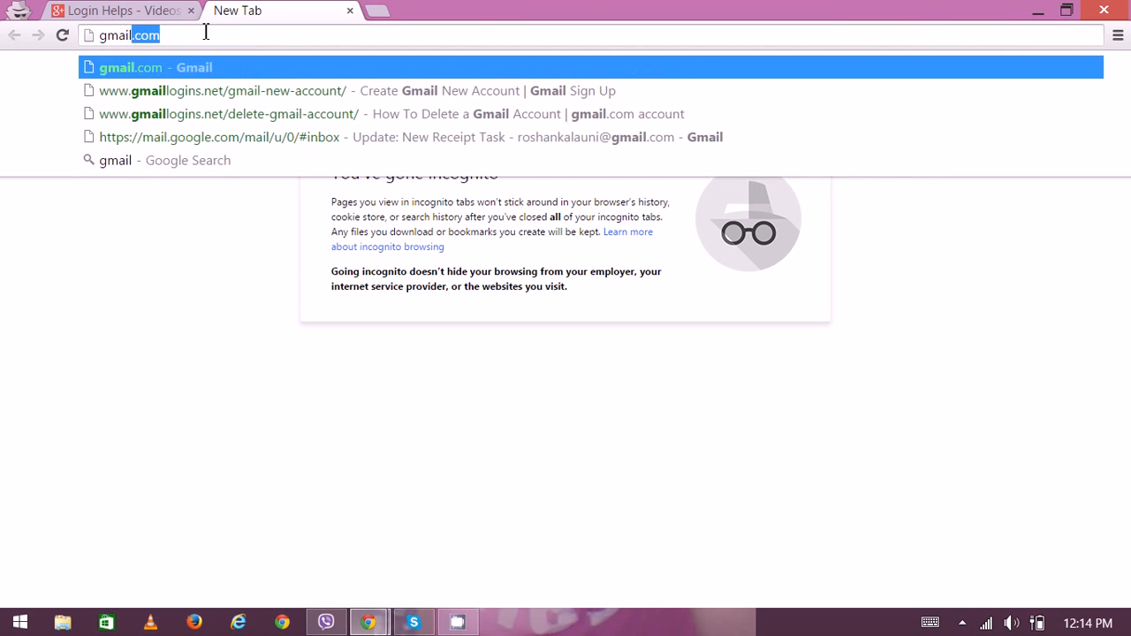
click(131, 68)
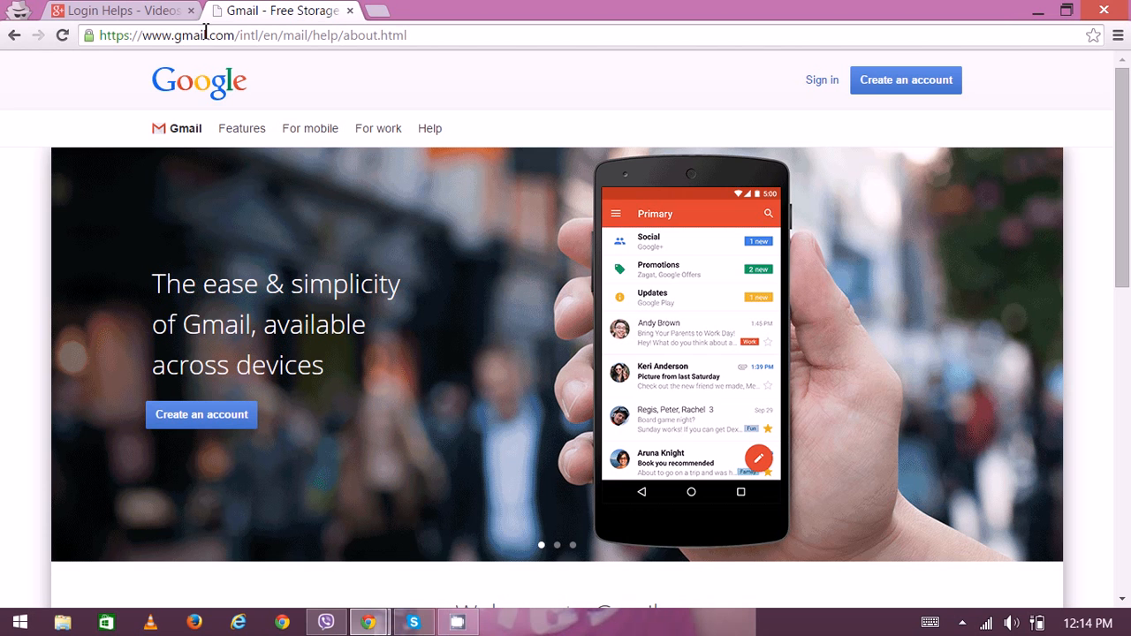
scroll(down, 3)
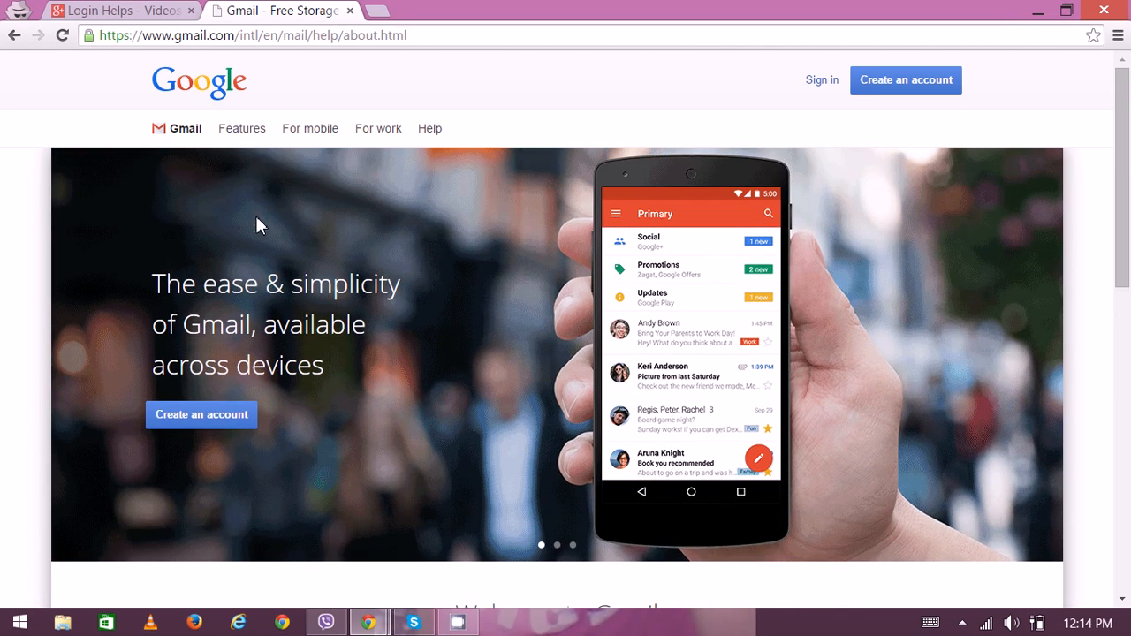
mouse_move(186, 150)
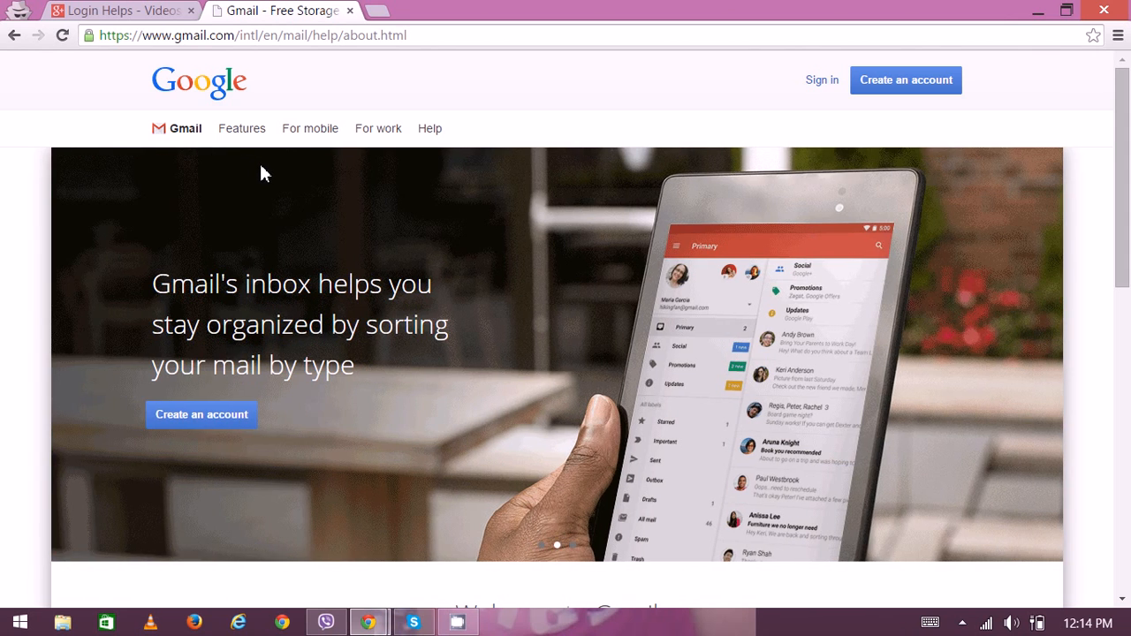
mouse_move(415, 150)
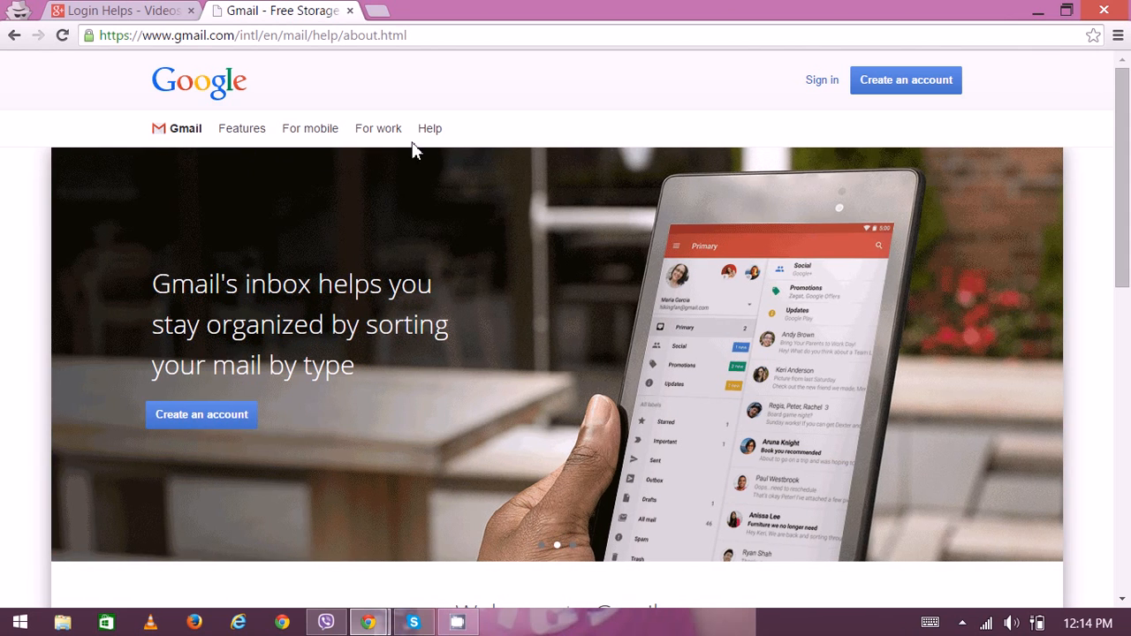
mouse_move(441, 151)
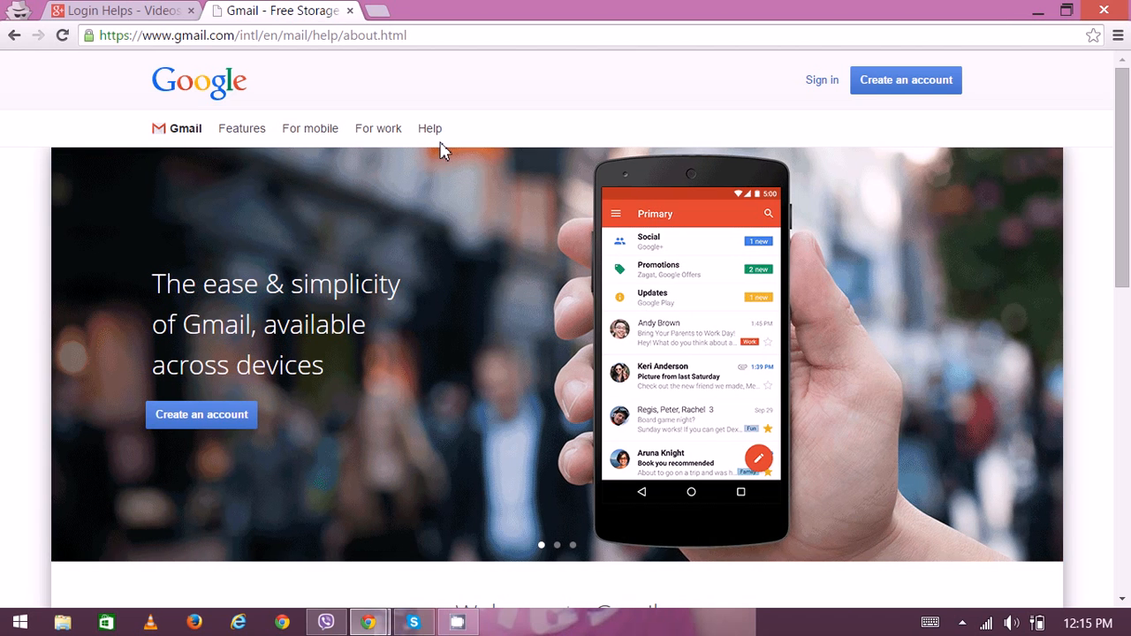
mouse_move(378, 127)
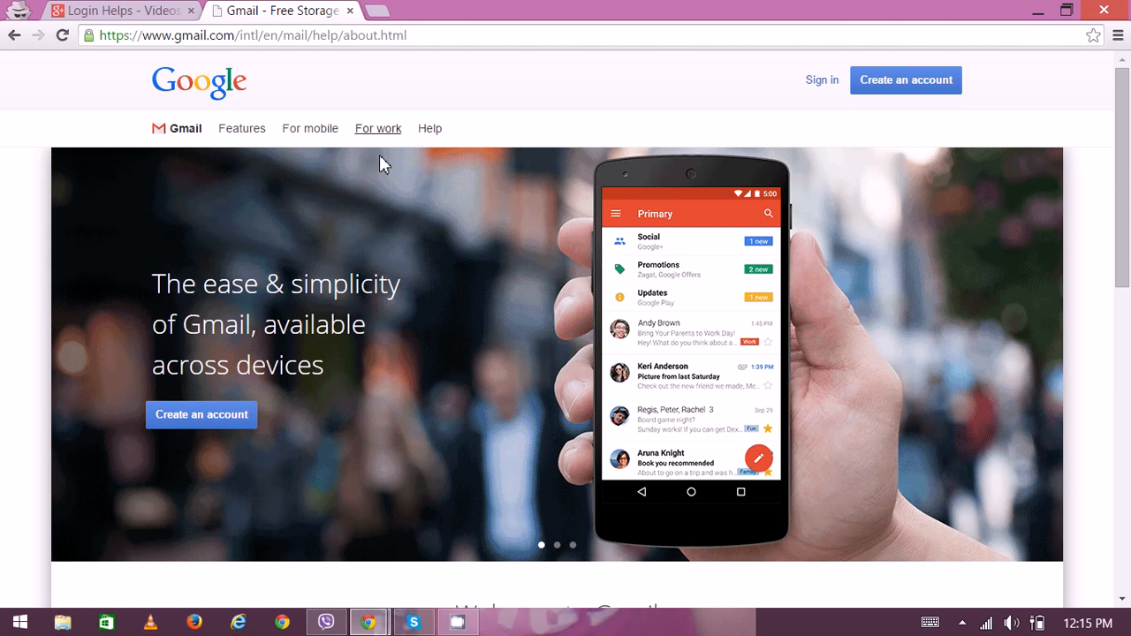
scroll(down, 3)
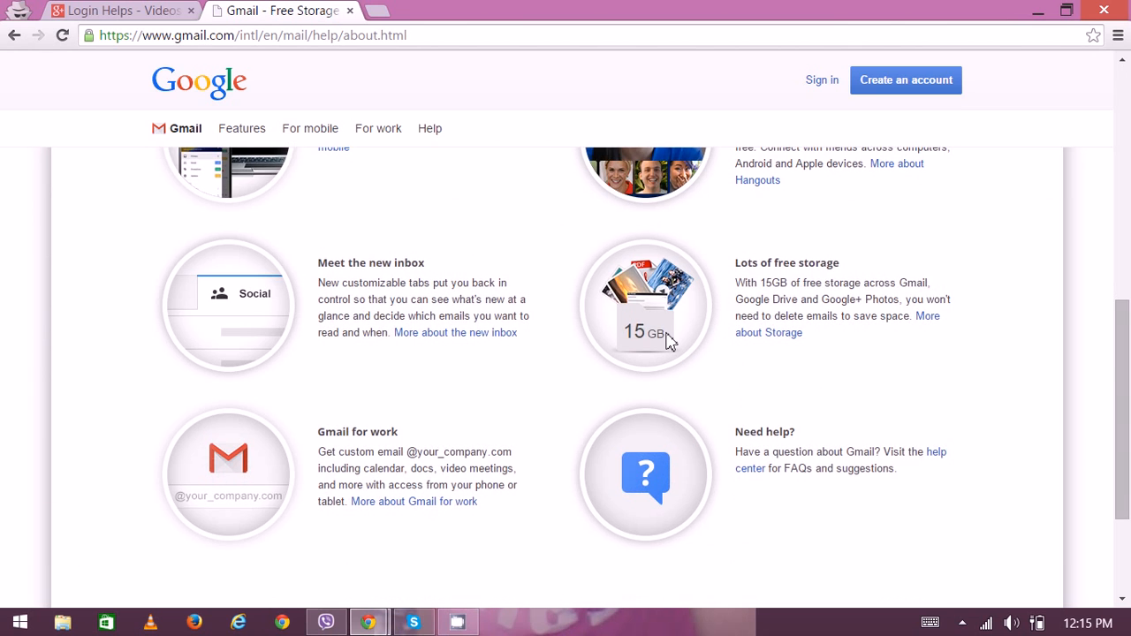
scroll(up, 3)
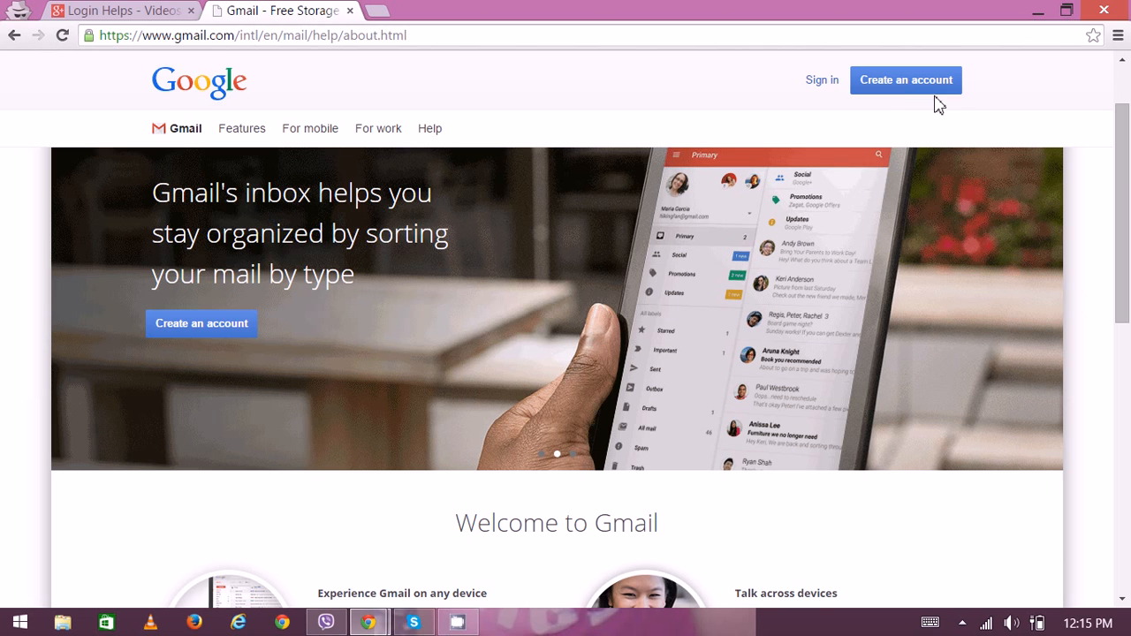
click(905, 79)
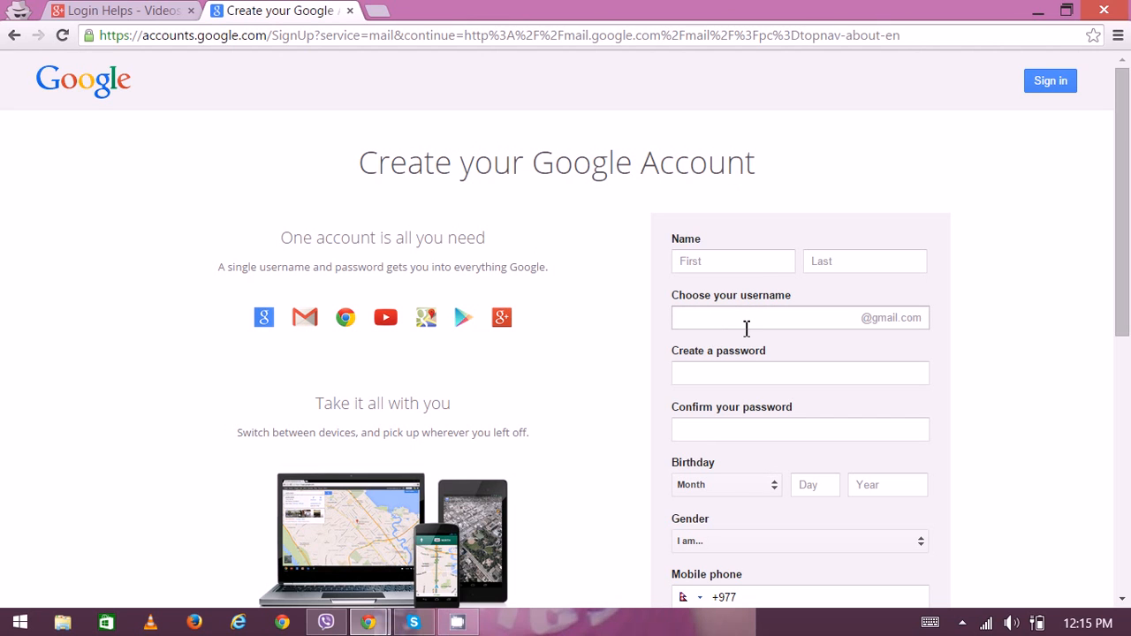
Step: Review the signup form's lower fields, captcha and terms, then return to the top
scroll(down, 3)
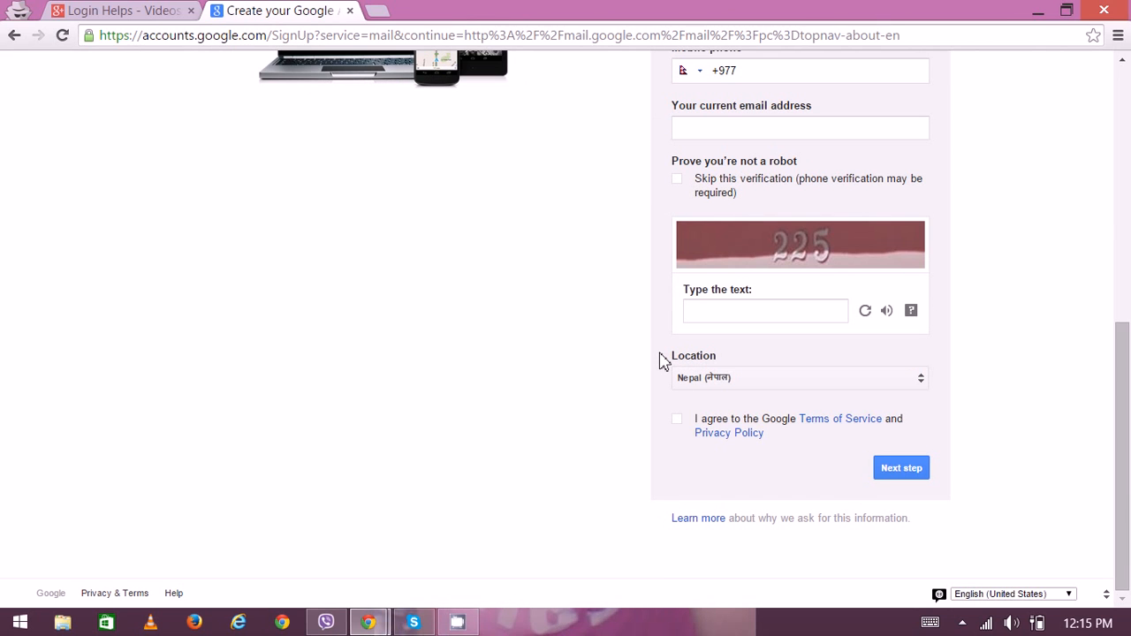
mouse_move(717, 343)
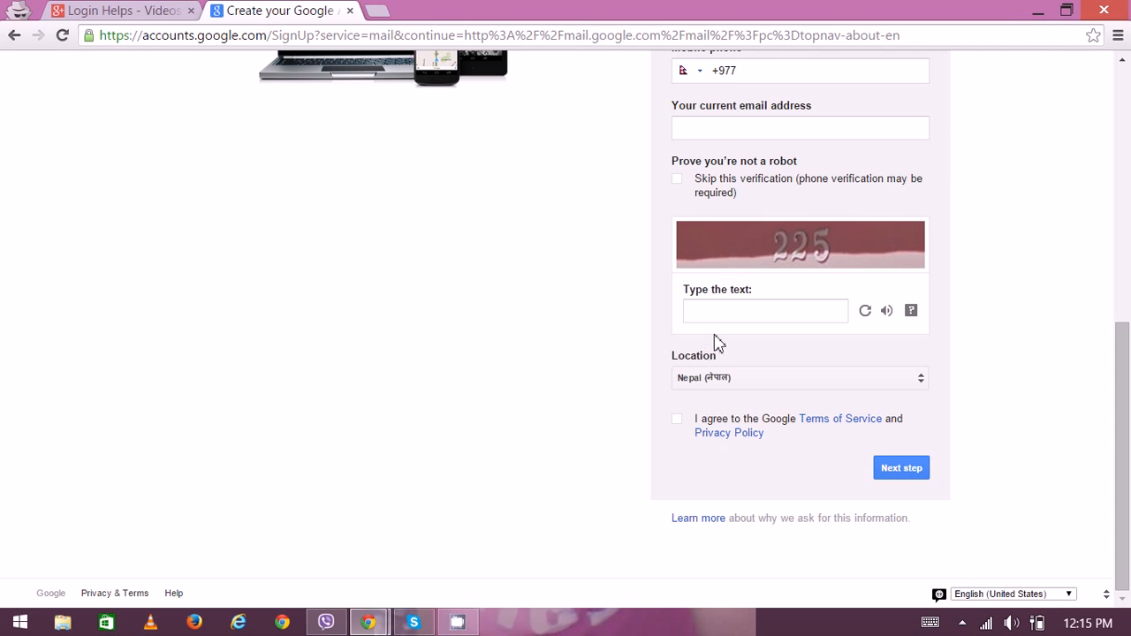
click(765, 311)
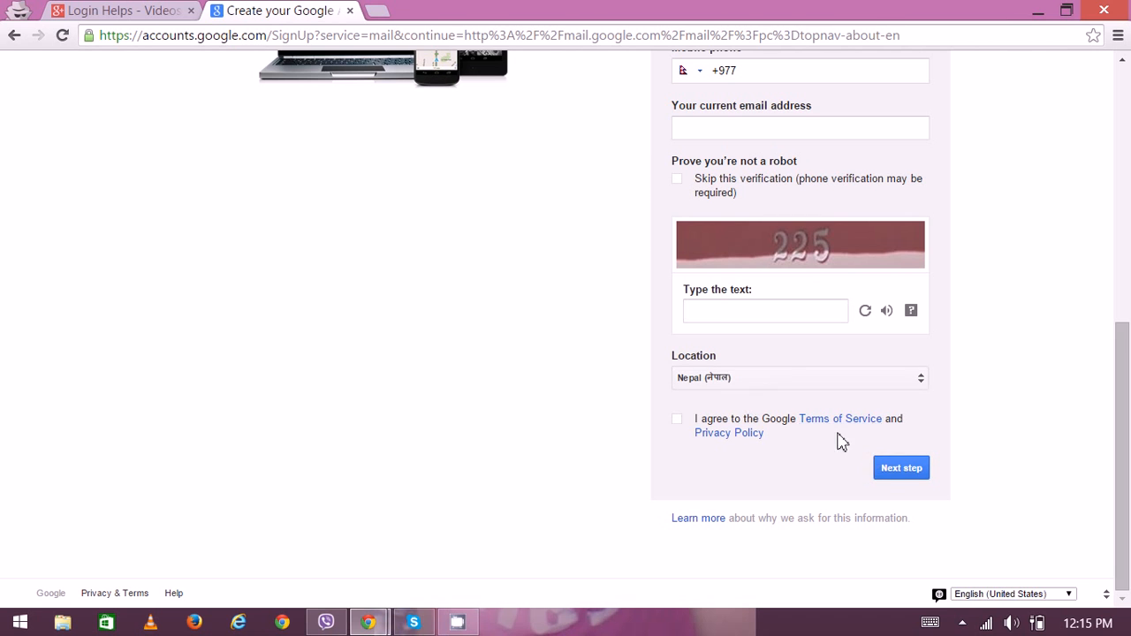
scroll(up, 3)
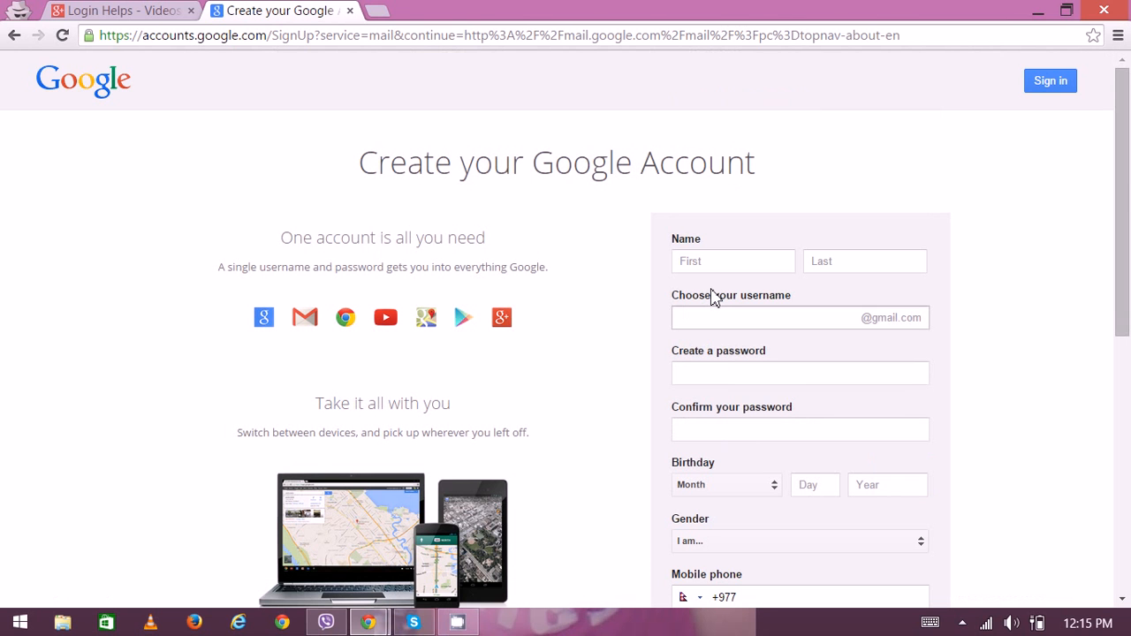